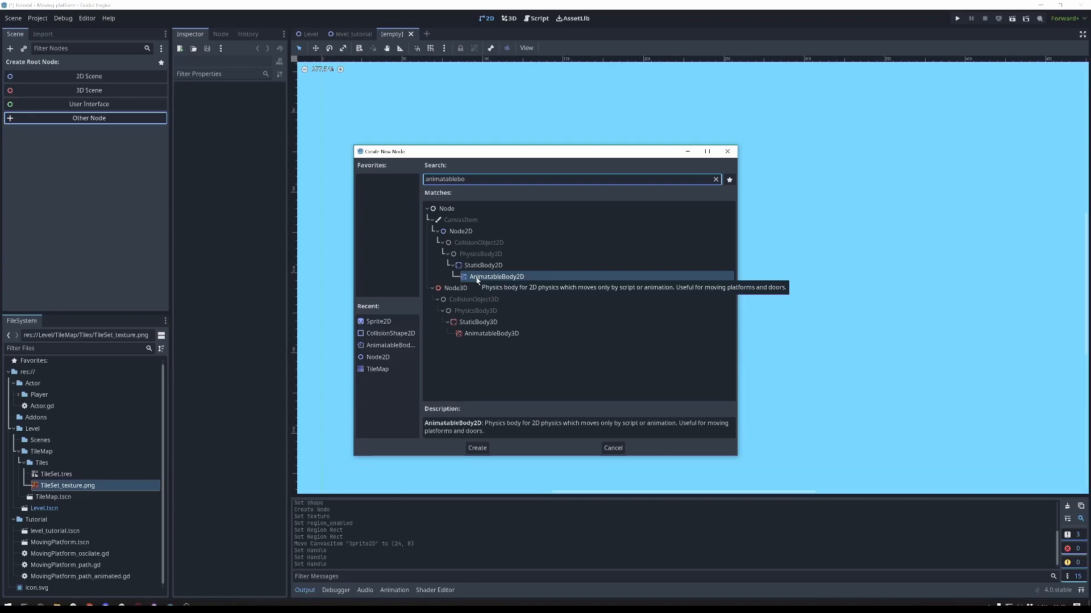
- Create an AnimatableBody2D scene root and name it MovingPlatform
key(BackSpace)
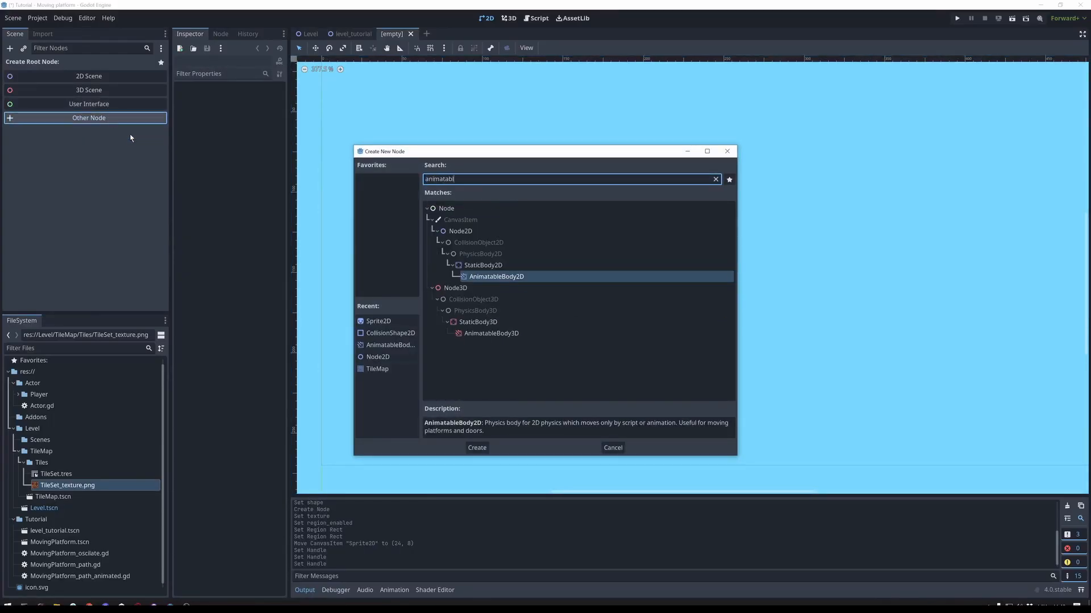
click(476, 447)
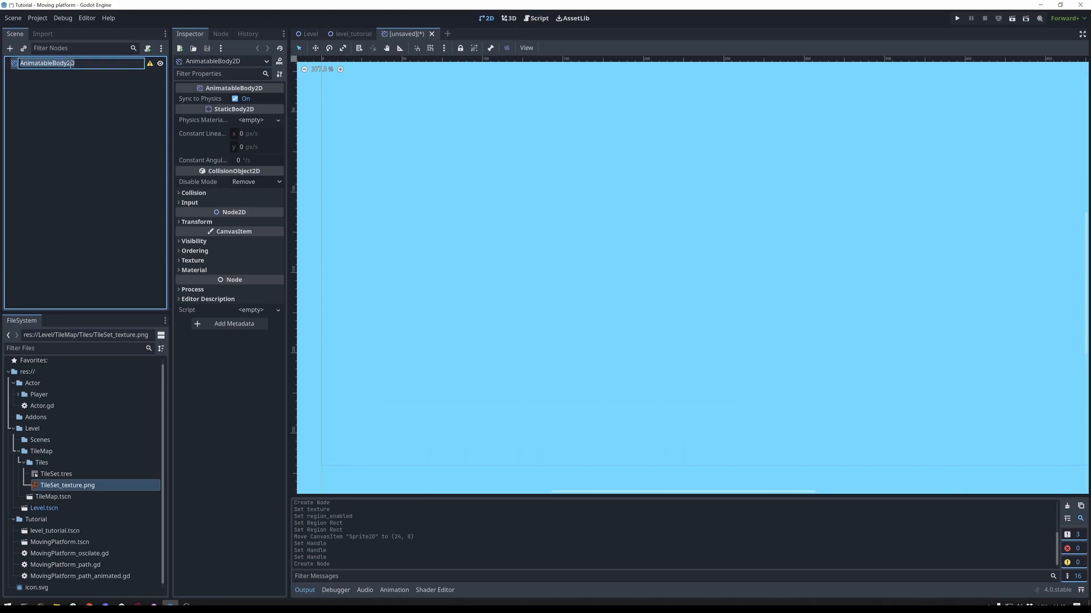
text(MovingPlat)
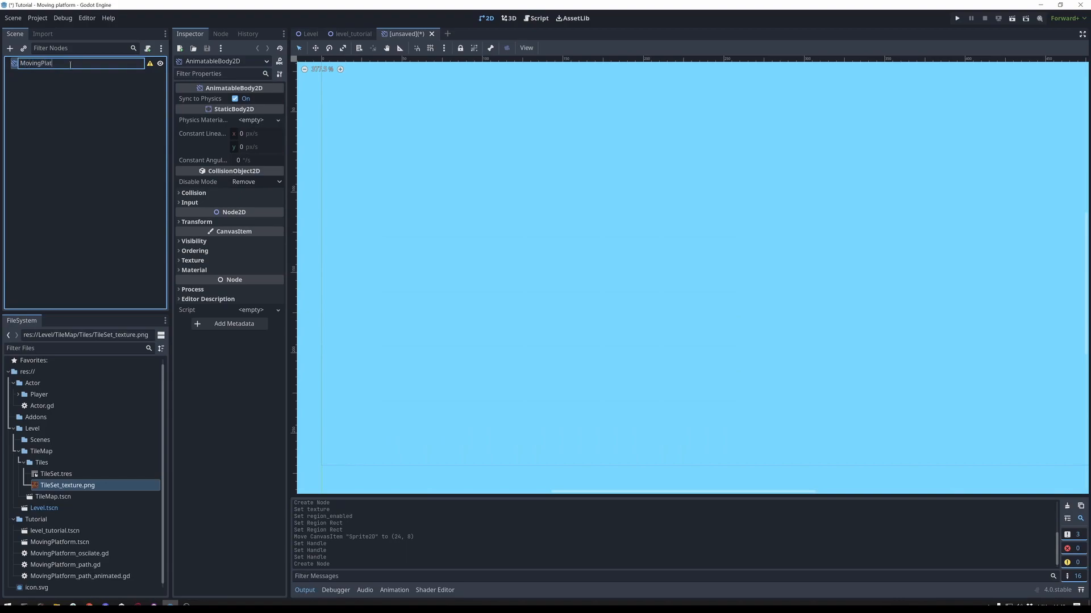
- Add a CollisionShape2D child node under MovingPlatform
right_click(42, 63)
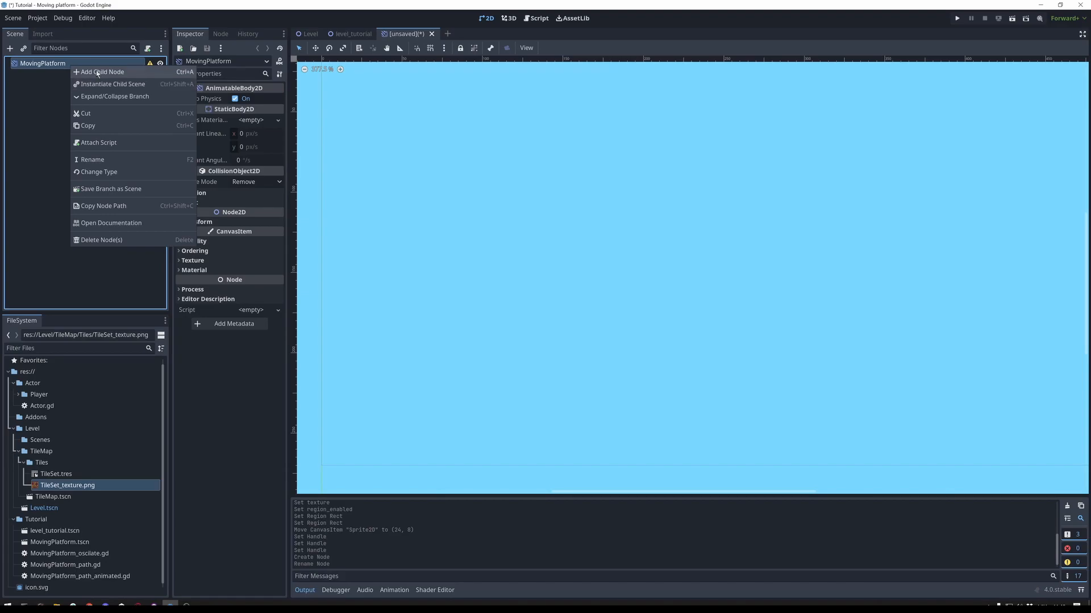
click(101, 72)
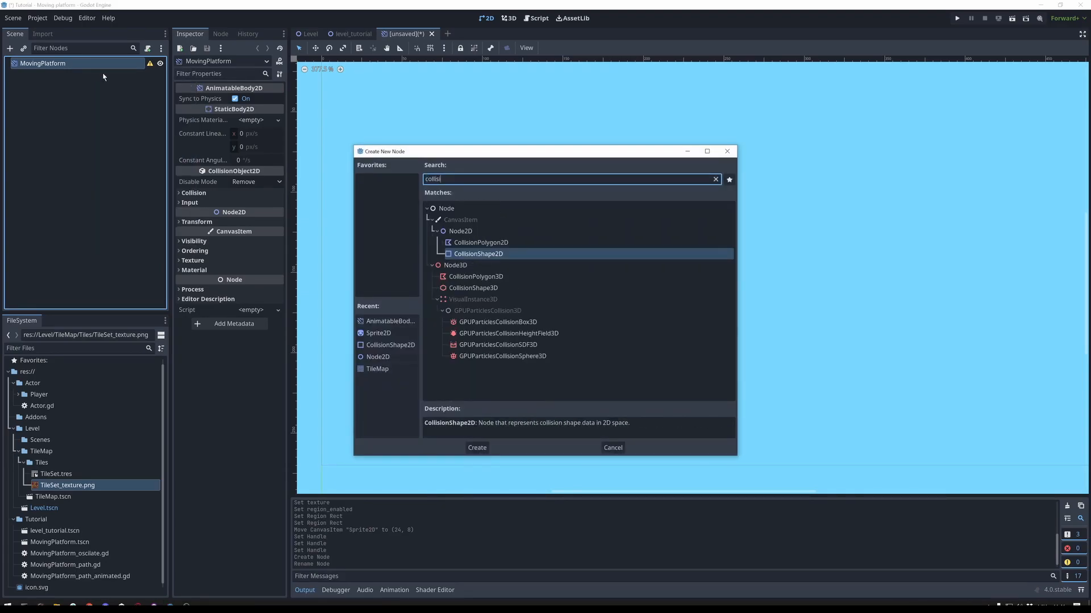
click(476, 448)
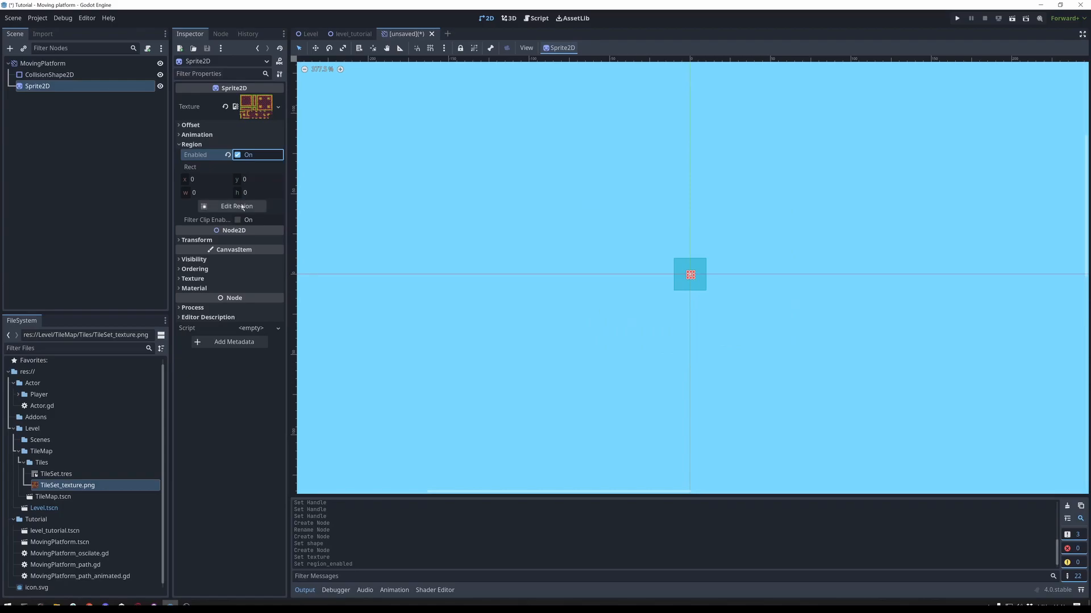
- Instance MovingPlatform.tscn under Platforms in the lower left of the level
click(235, 205)
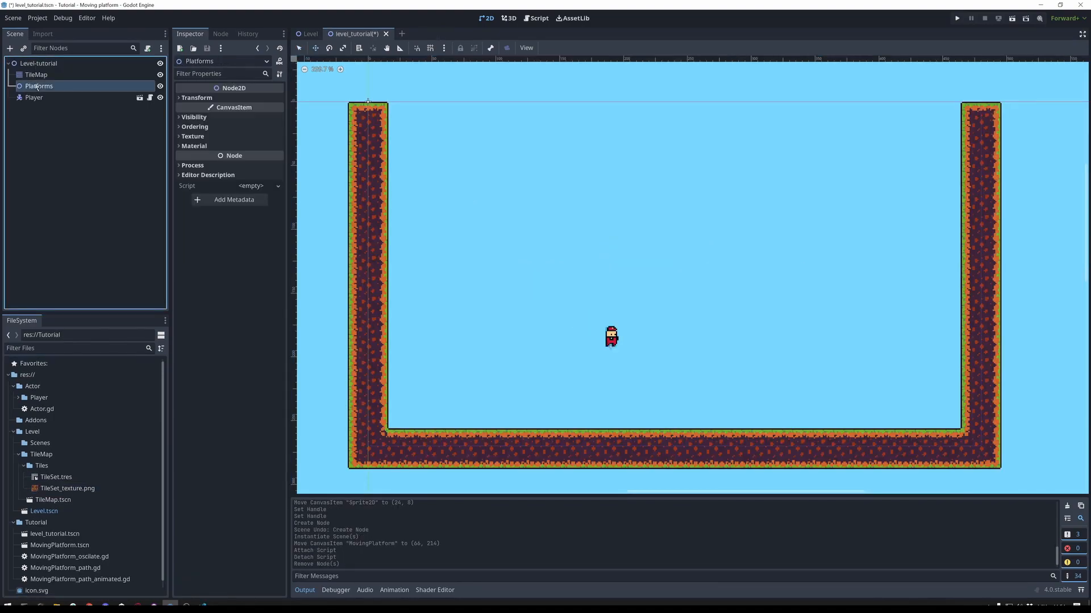
click(60, 544)
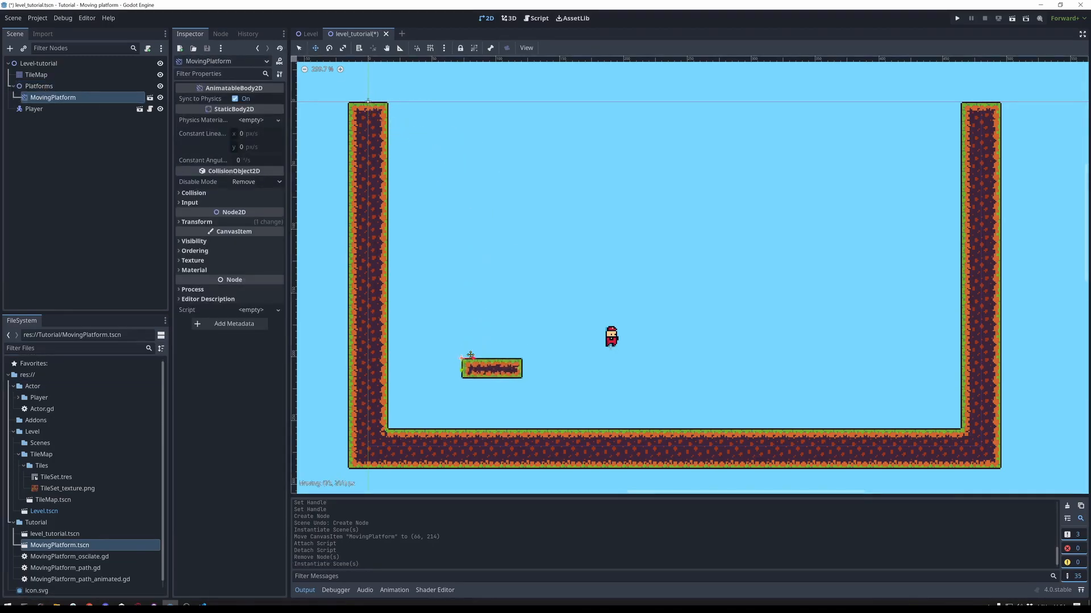
drag(491, 368, 485, 388)
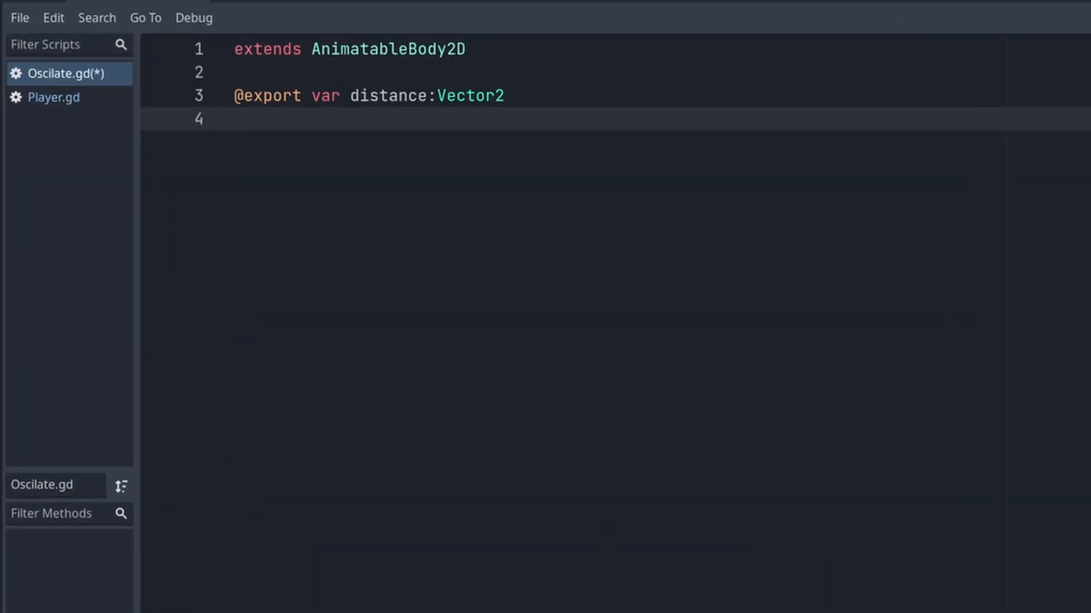
- Declare exported phase_time 6.0, phase_offset range 0-1 and a pivot Vector2 in Oscilate.gd
text(@export var phase_time:float = 6.0)
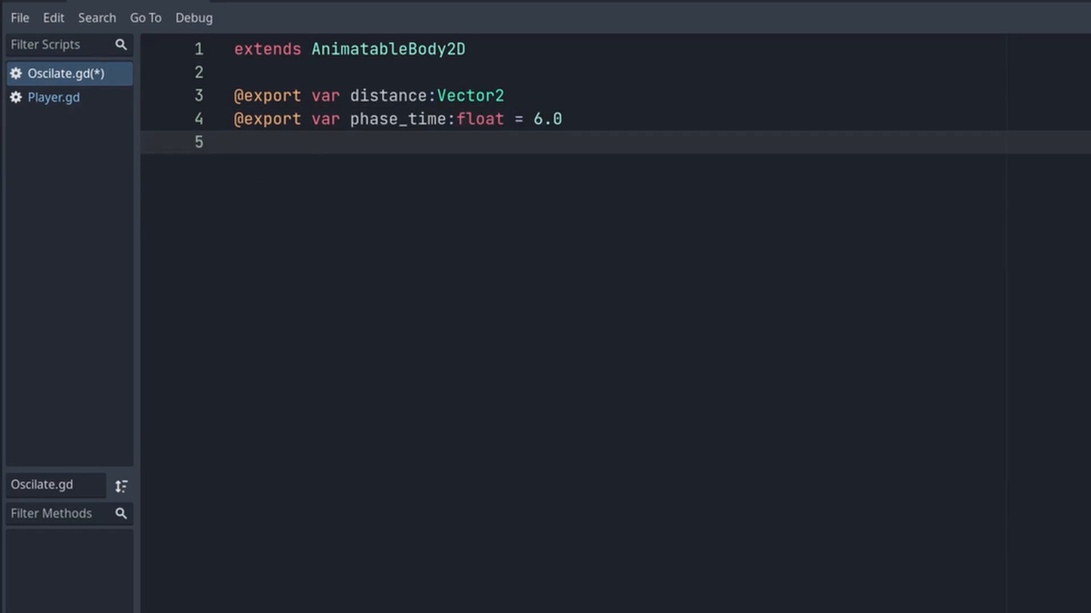
text(@export_range(0.0, 1.0) var phase_offset:float)
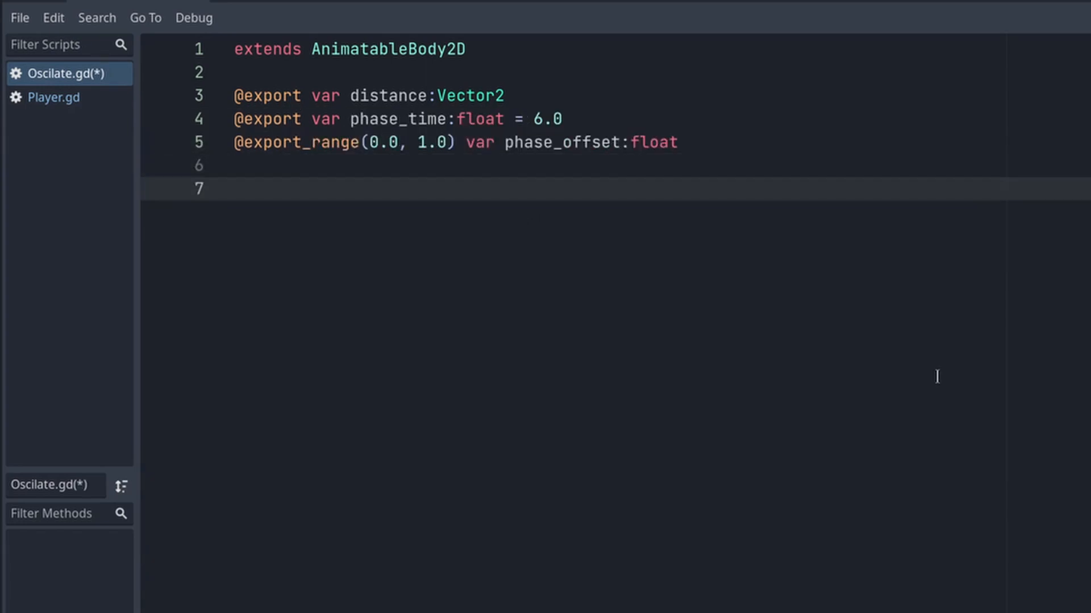
text(var pivot:Vector2)
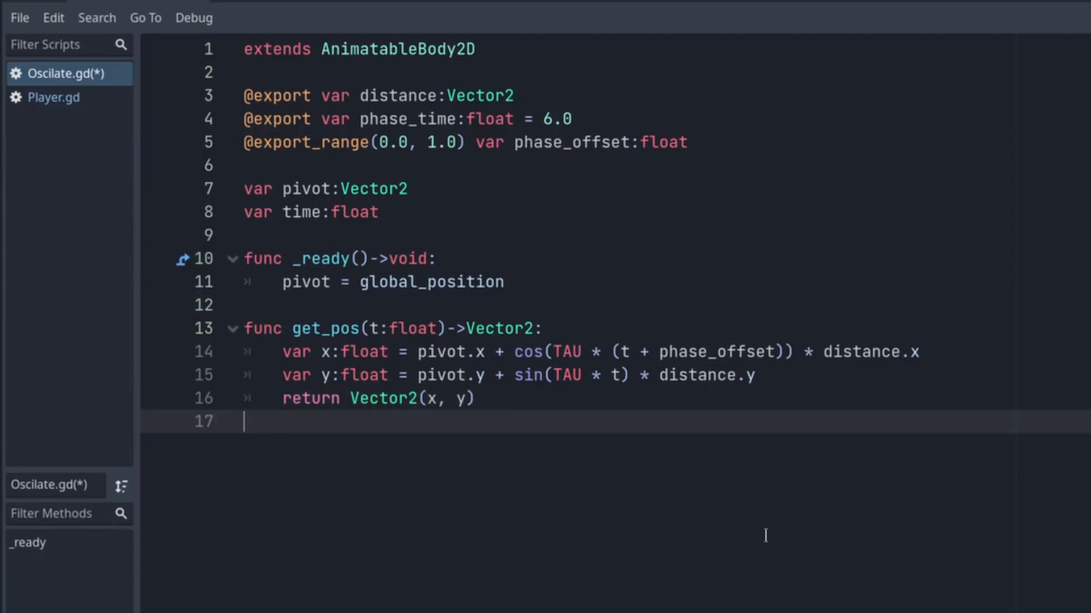
key(enter)
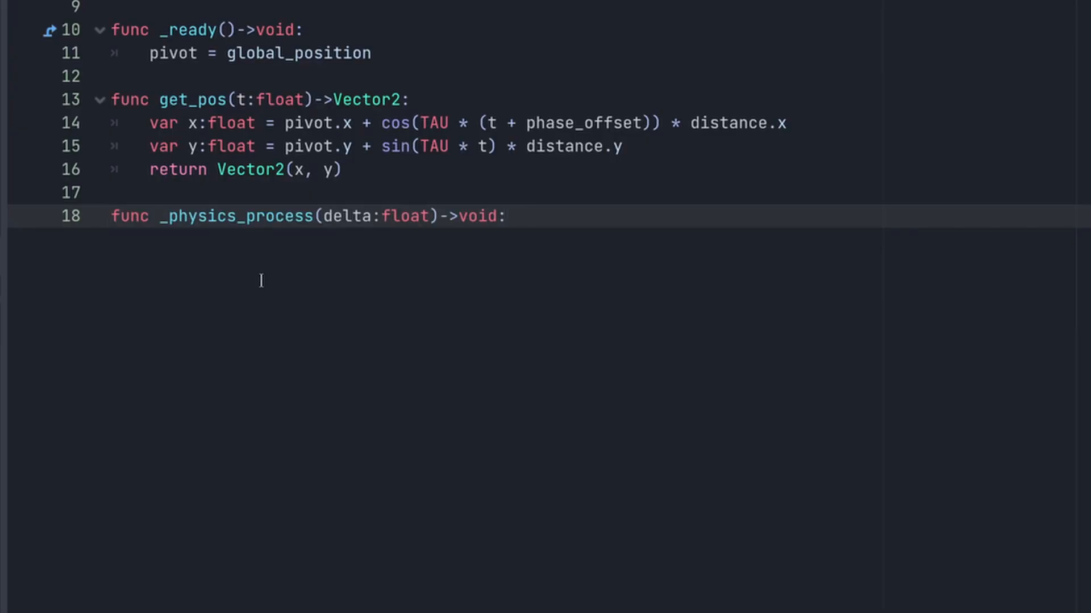
- In _physics_process advance time with fmod(time + delta/phase_time, 1.0) and update position
text(time = fmod(time + delta/phase_time, 1.0))
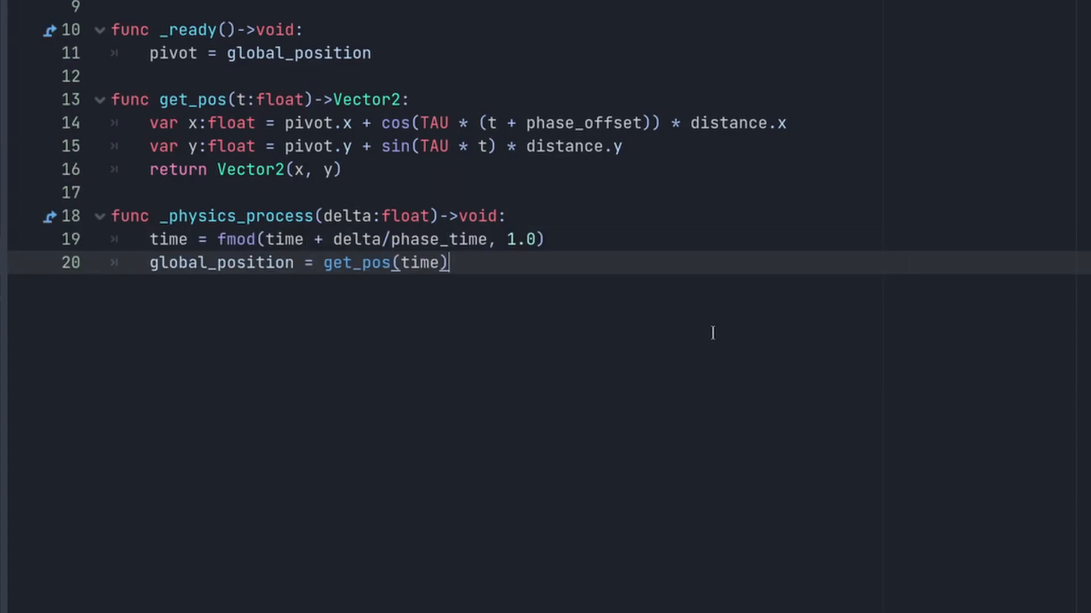
key(enter)
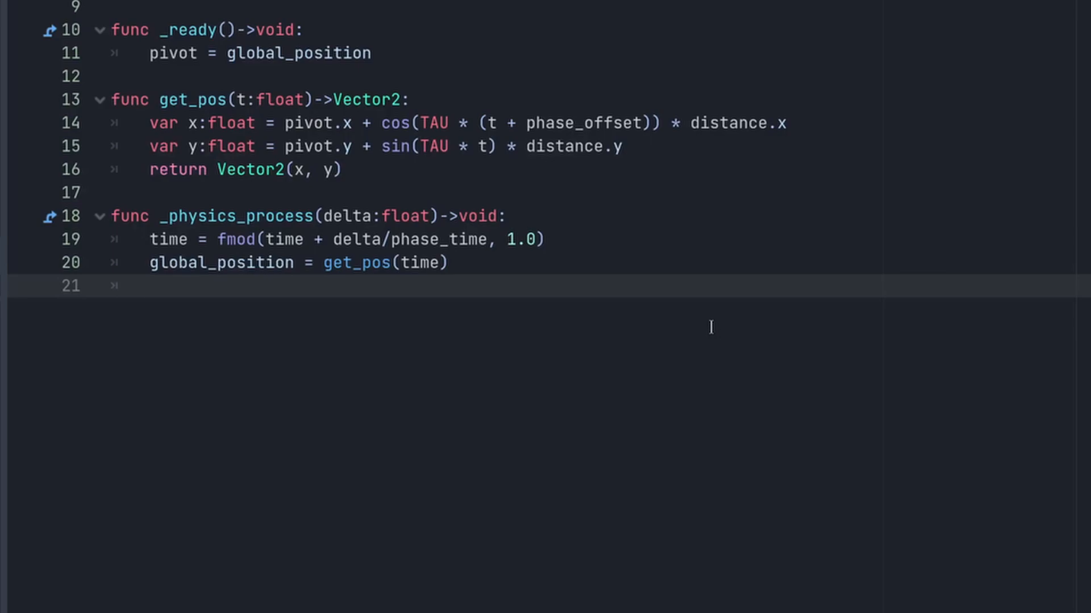
click(111, 285)
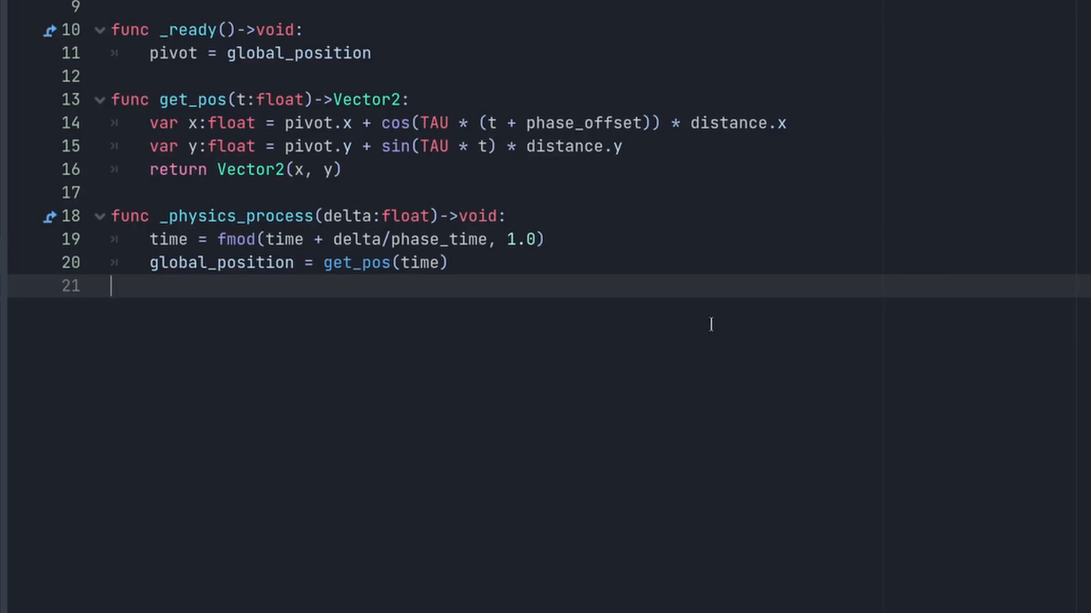
key(enter)
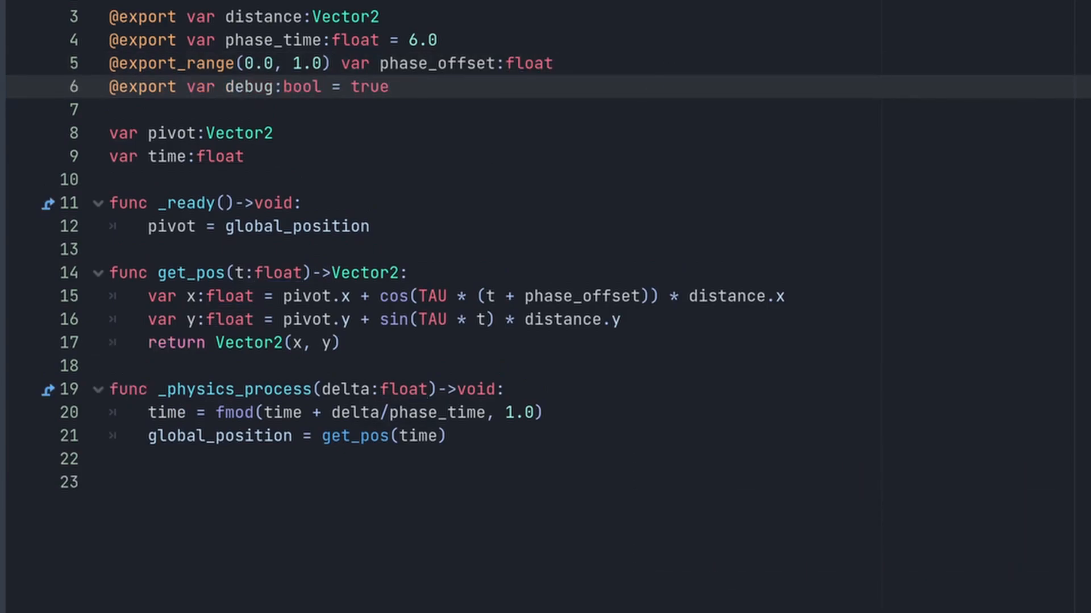
- Add set_process(debug), a _process function and a _draw() function to Oscilate.gd
text(set_process(debug))
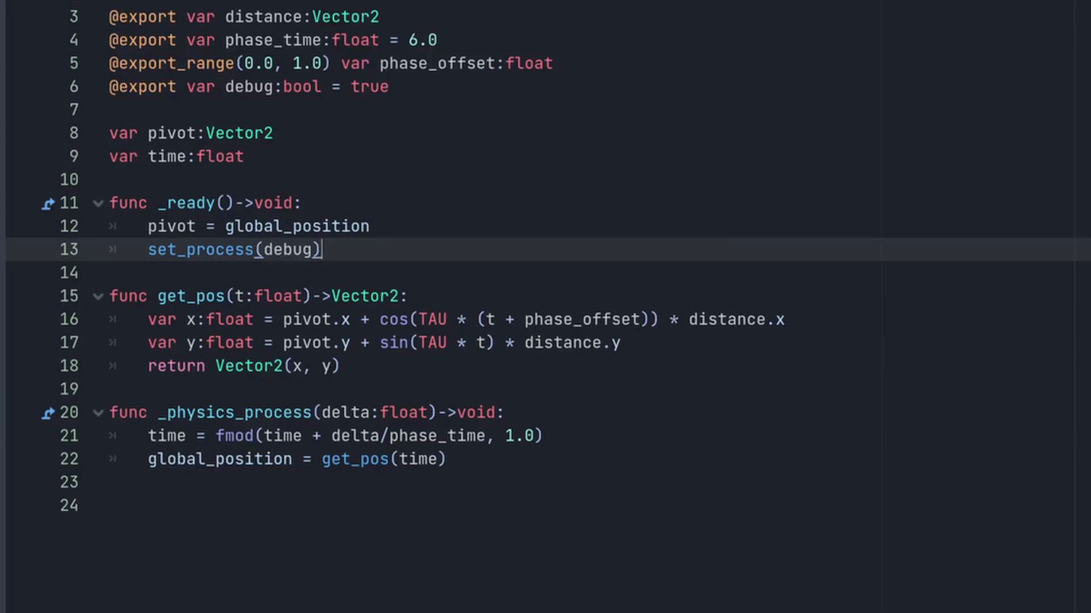
text(func _process(delta):)
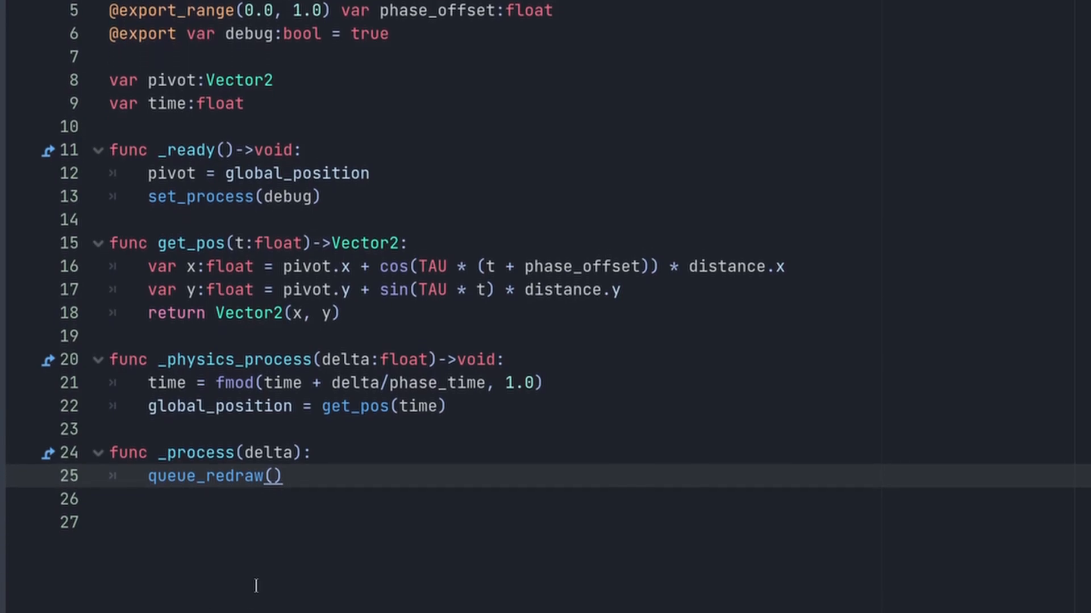
text(func _draw()->void:)
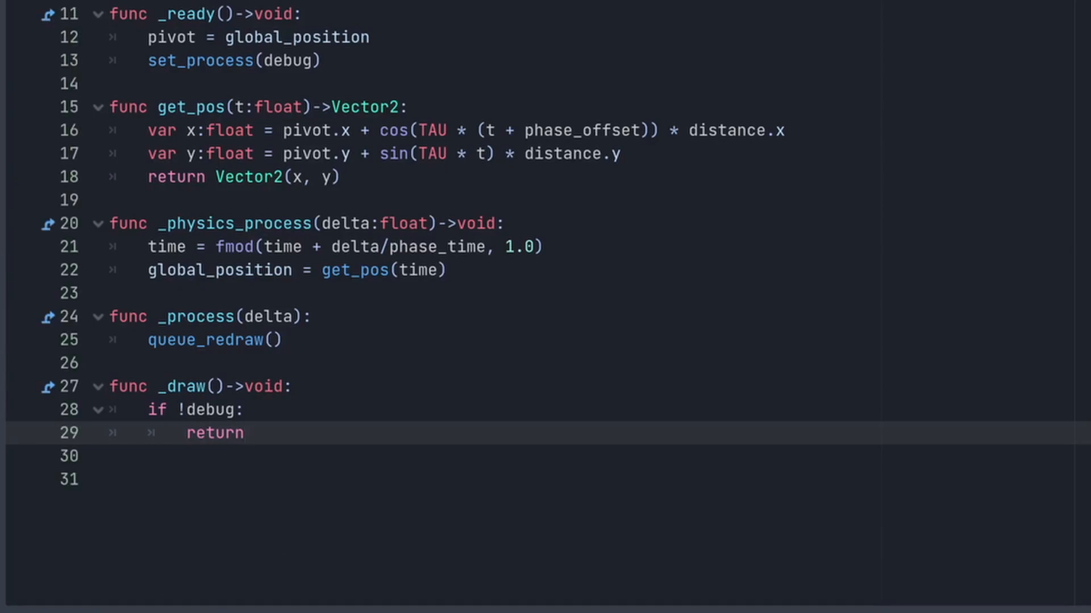
- Draw the route as 20 line segments using resolution 20 and increments 1.0/resolution
text(var resolution:int = 20)
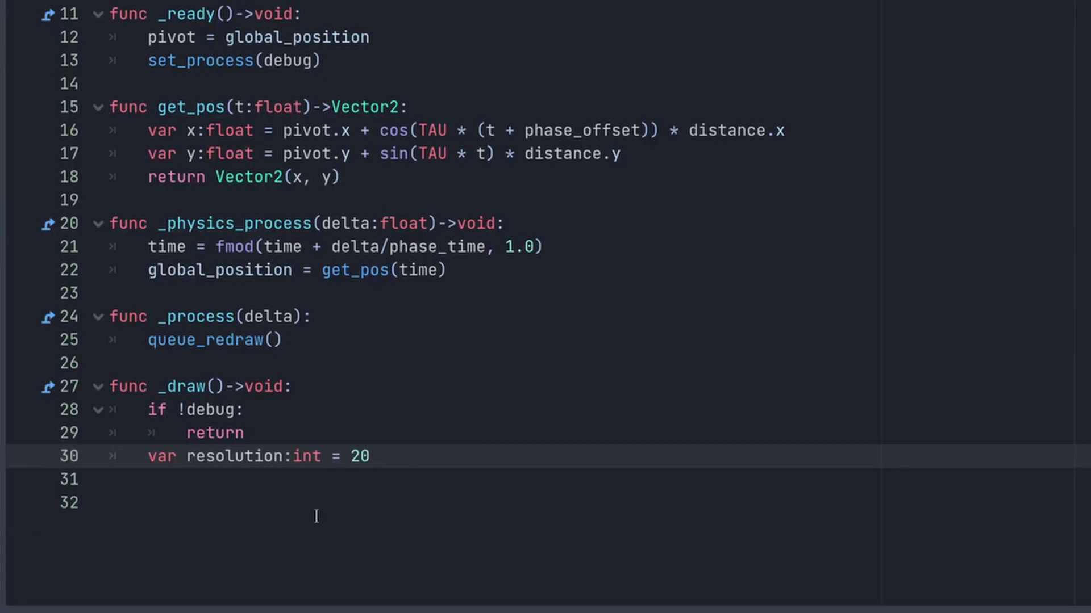
text(var increments:float = 1.0/resolution)
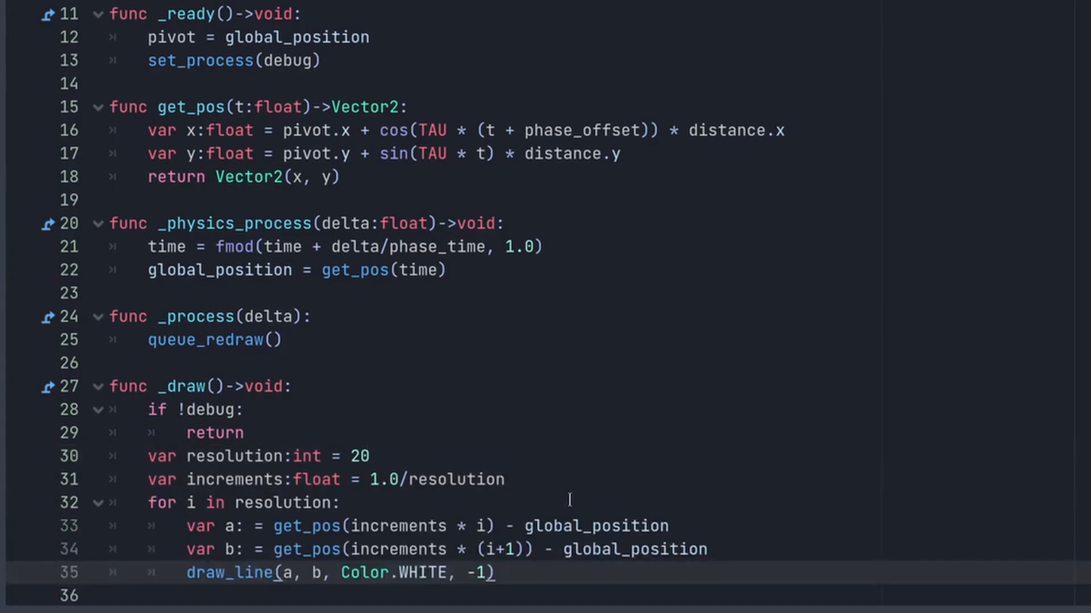
scroll(down, 3)
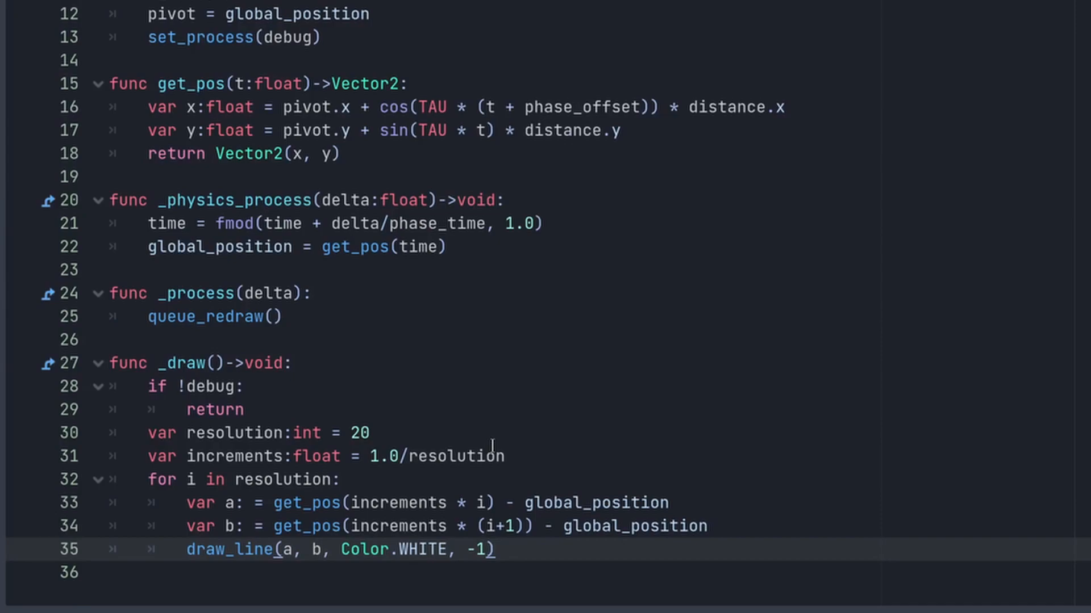
key(enter)
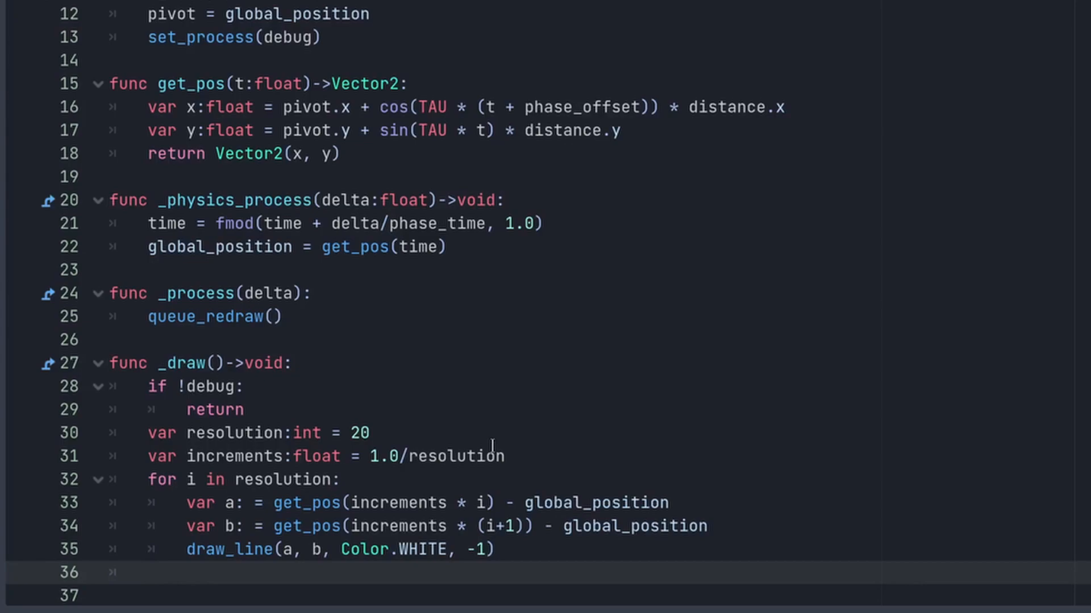
click(146, 571)
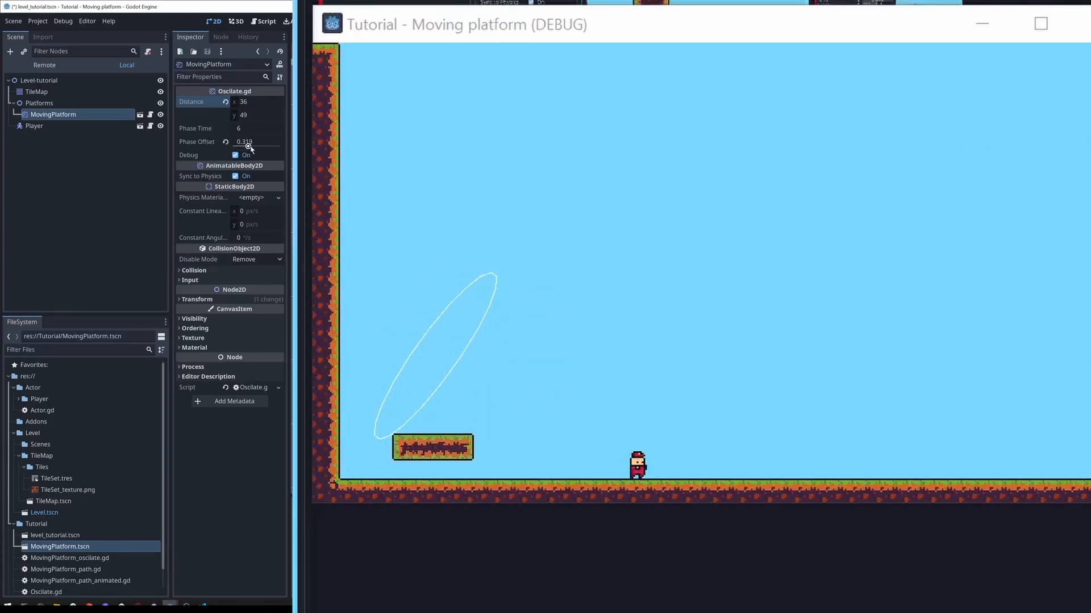
- Drag the Phase Offset slider from about 0.32 up to 0.63 while the game runs
drag(243, 142, 262, 146)
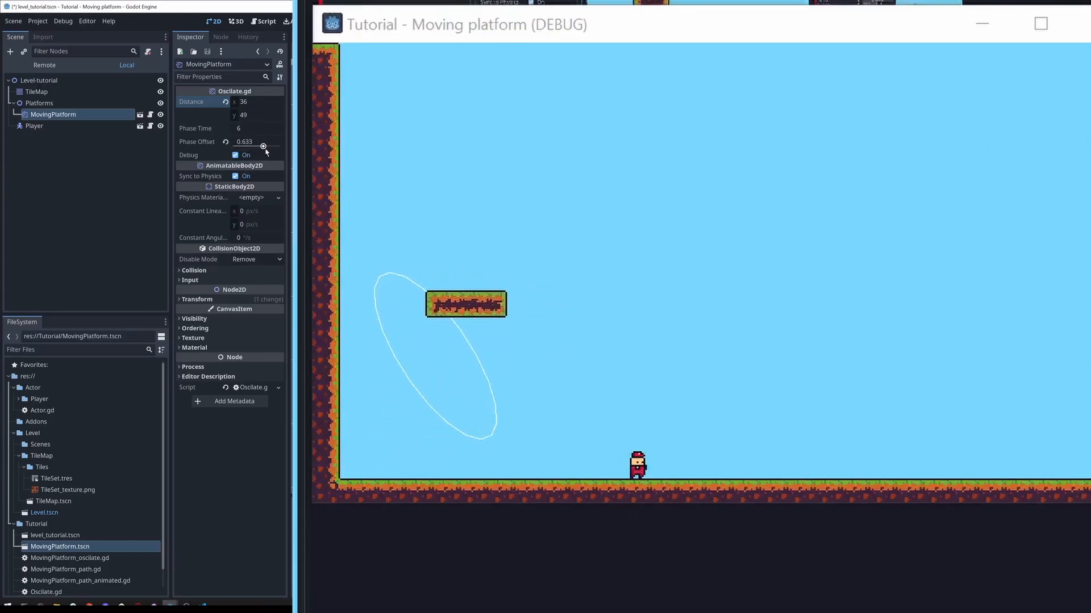
drag(262, 146, 275, 147)
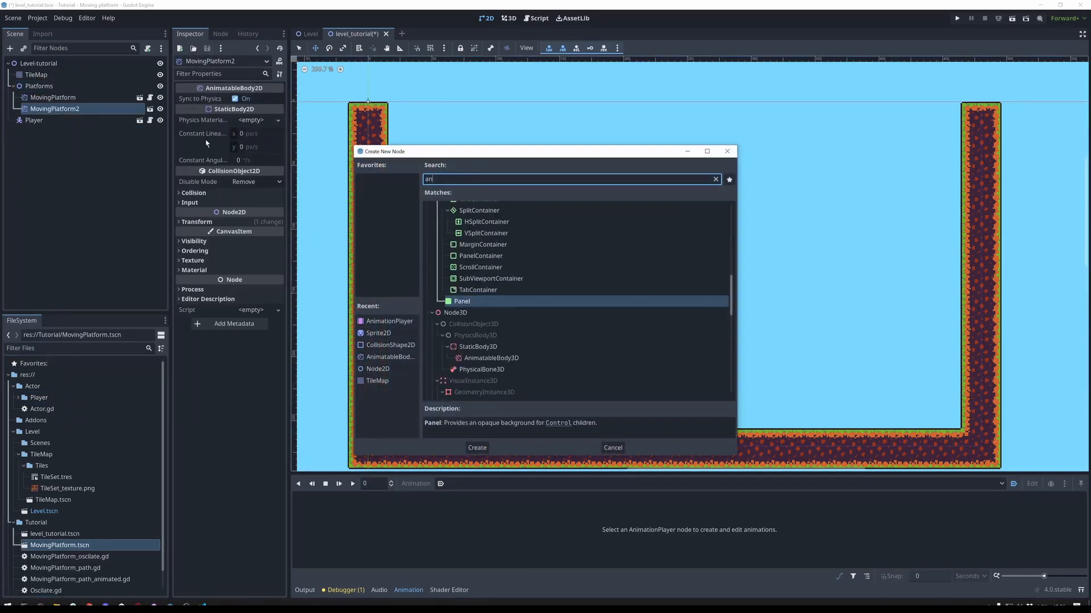
- Add an AnimationPlayer child to the second MovingPlatform
click(476, 447)
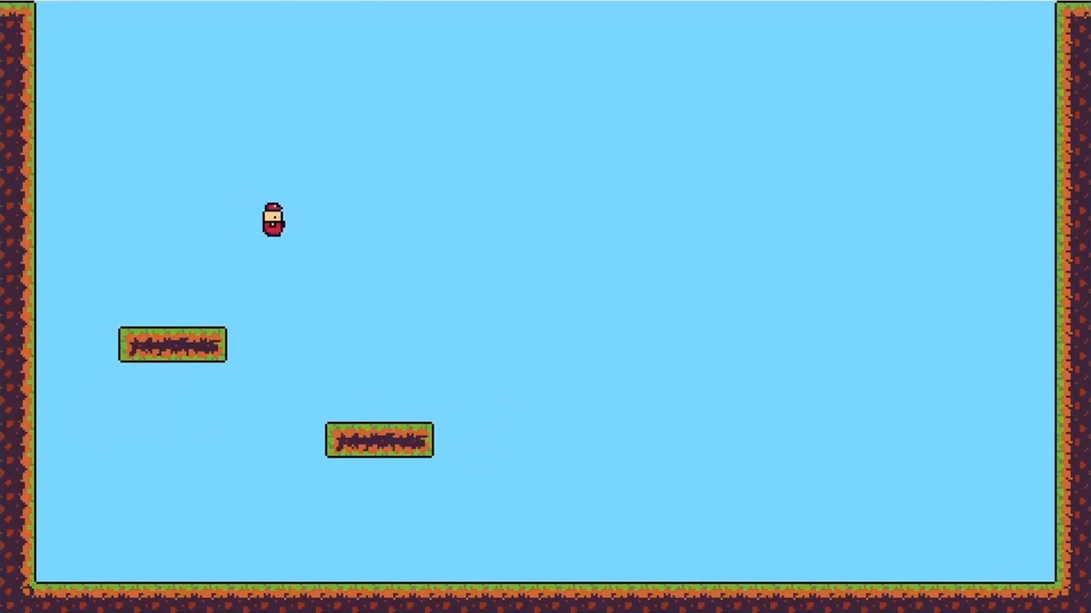
right_click(41, 132)
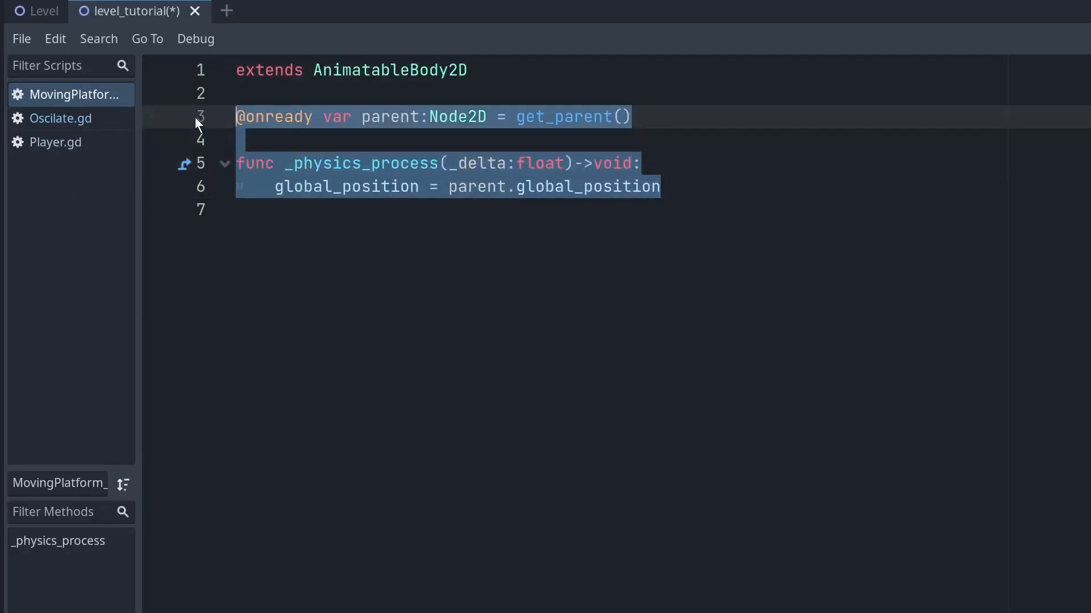
- Add Path2D nodes with a PathFollow2D and select the MovingPlatform instanced under it
click(670, 450)
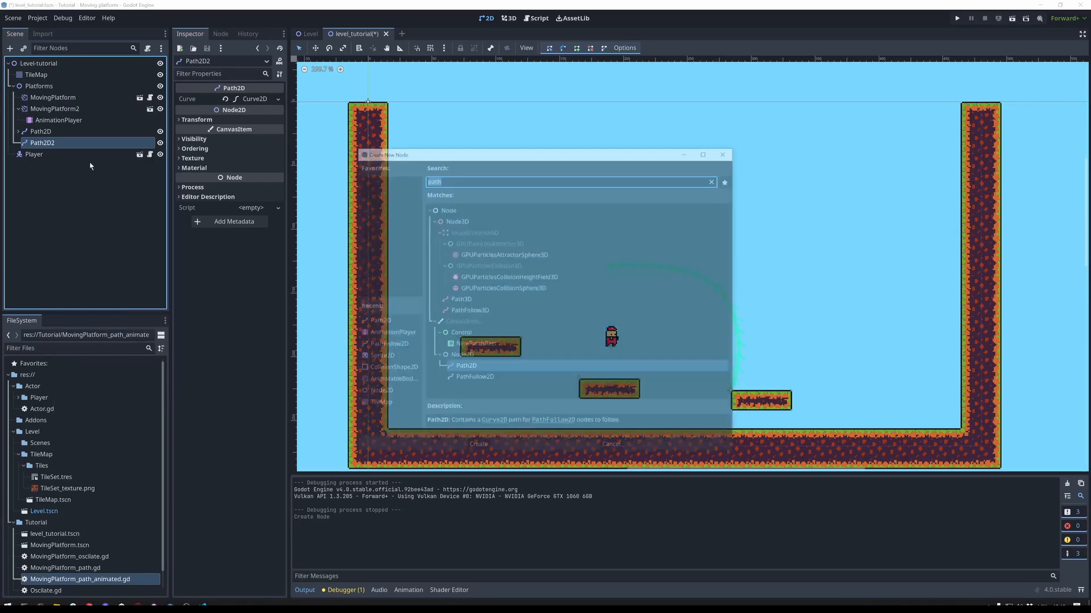
click(478, 444)
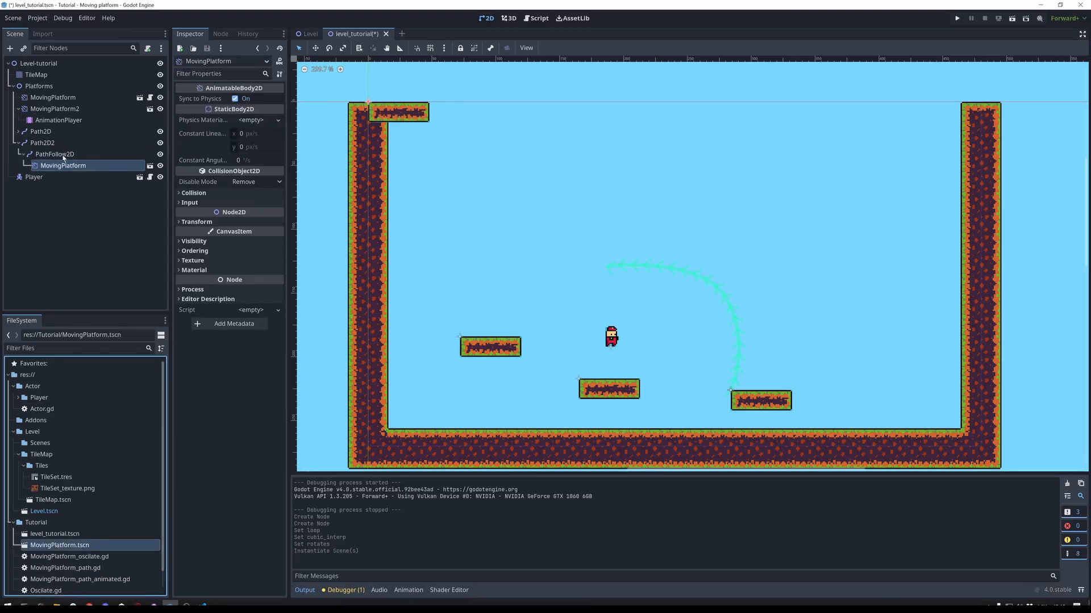
click(535, 17)
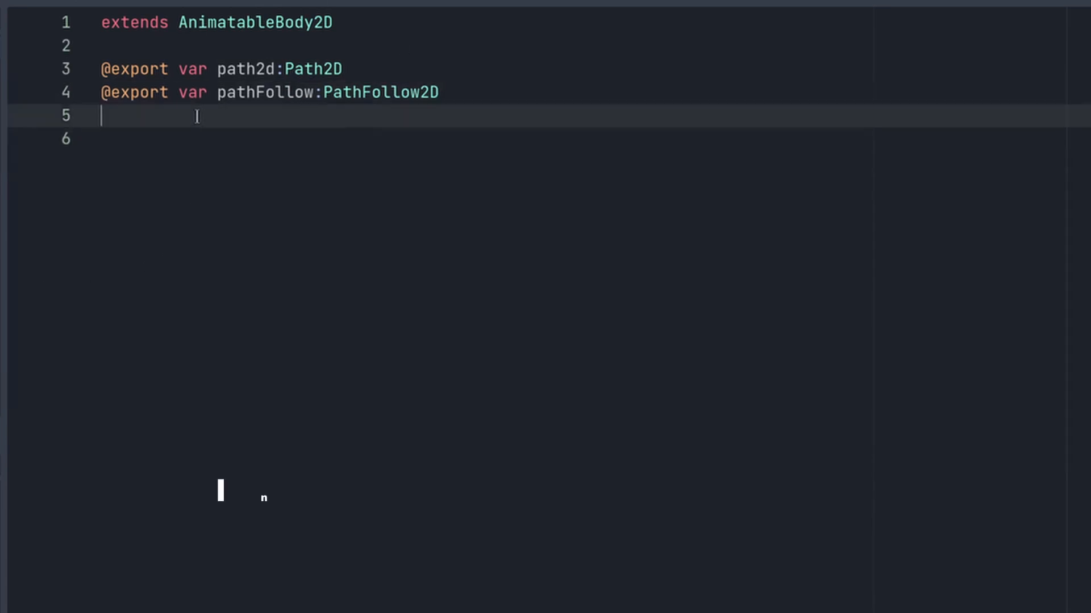
- Declare exported speed 50.0, time range 0-1, a Curve, and a speed_scale variable
text(@export var speed:float = 50.0)
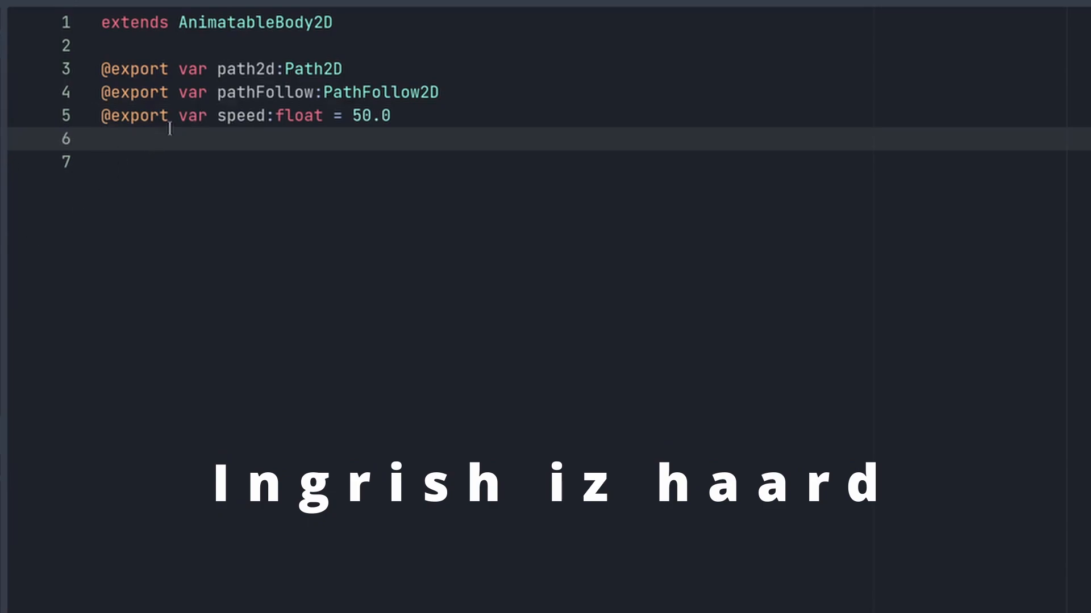
text(@export_range(0.0, 1.0) var time:float = 0.0)
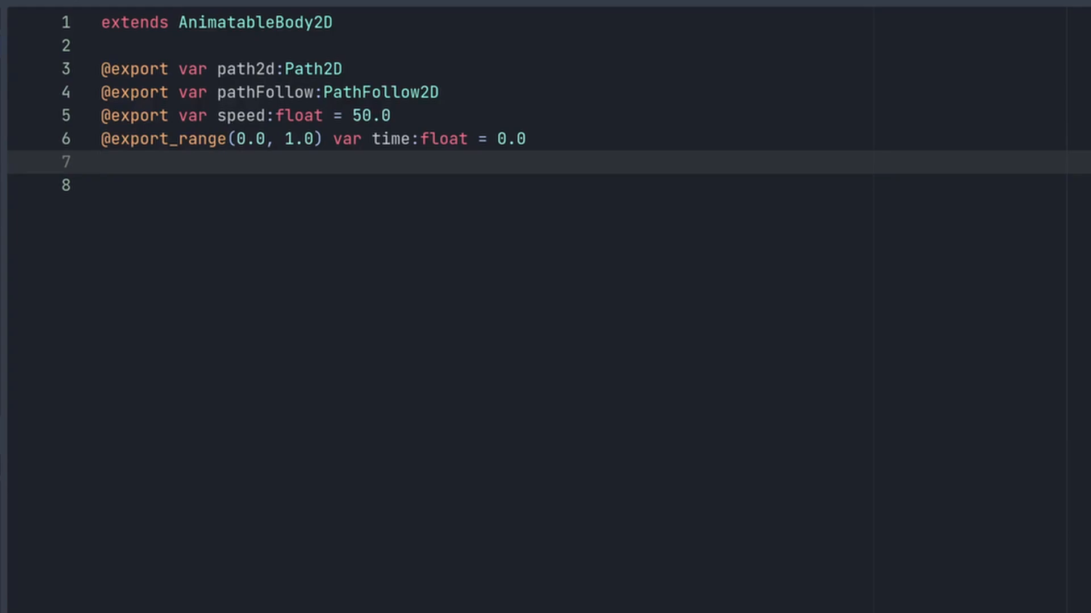
text(@export var curve:Curve)
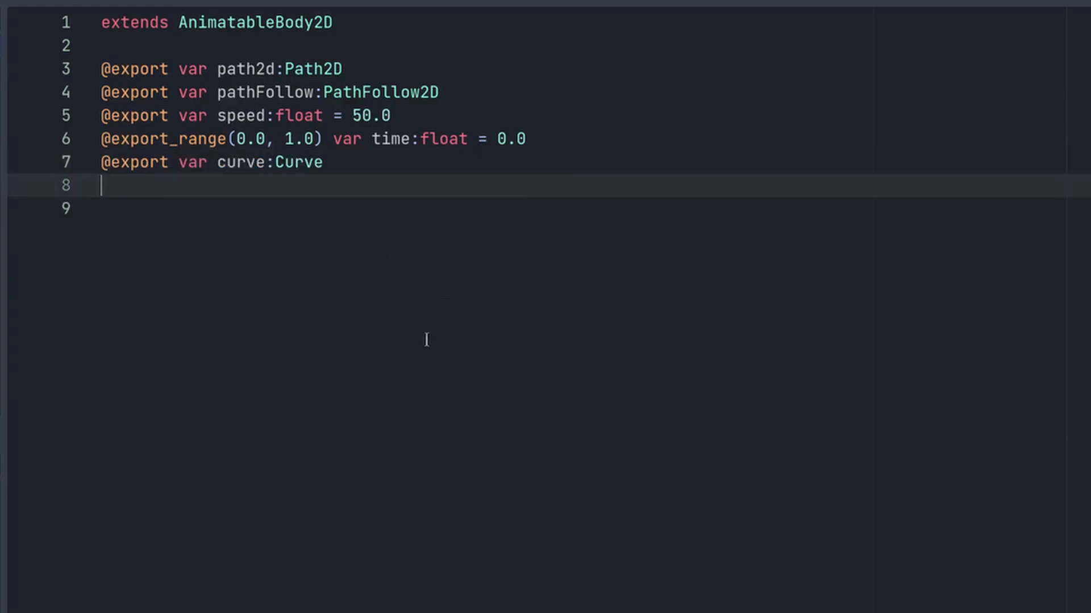
text(var speed_scale:float)
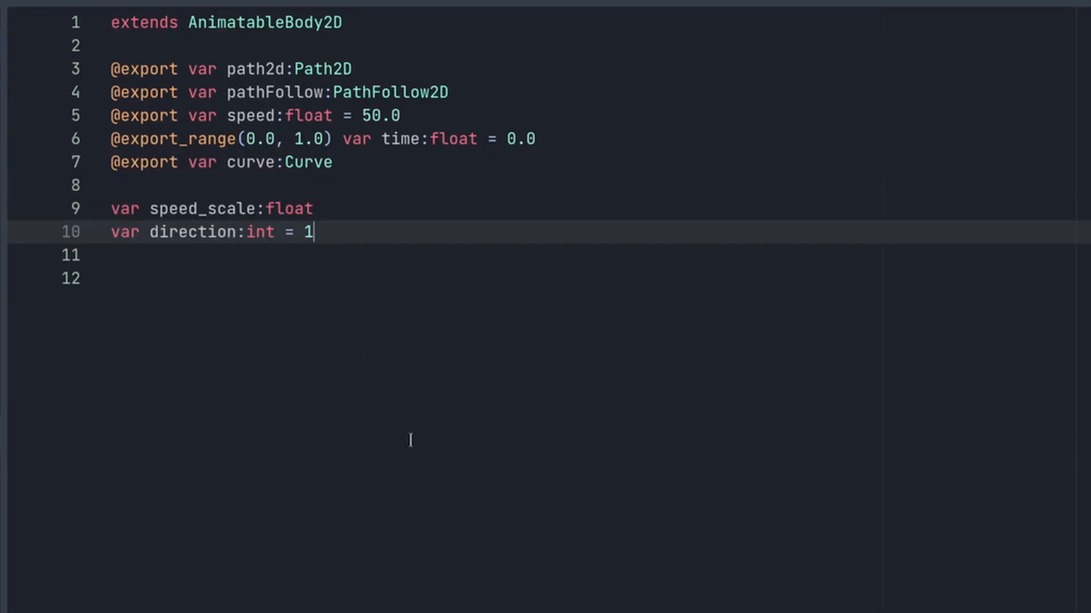
key(Enter)
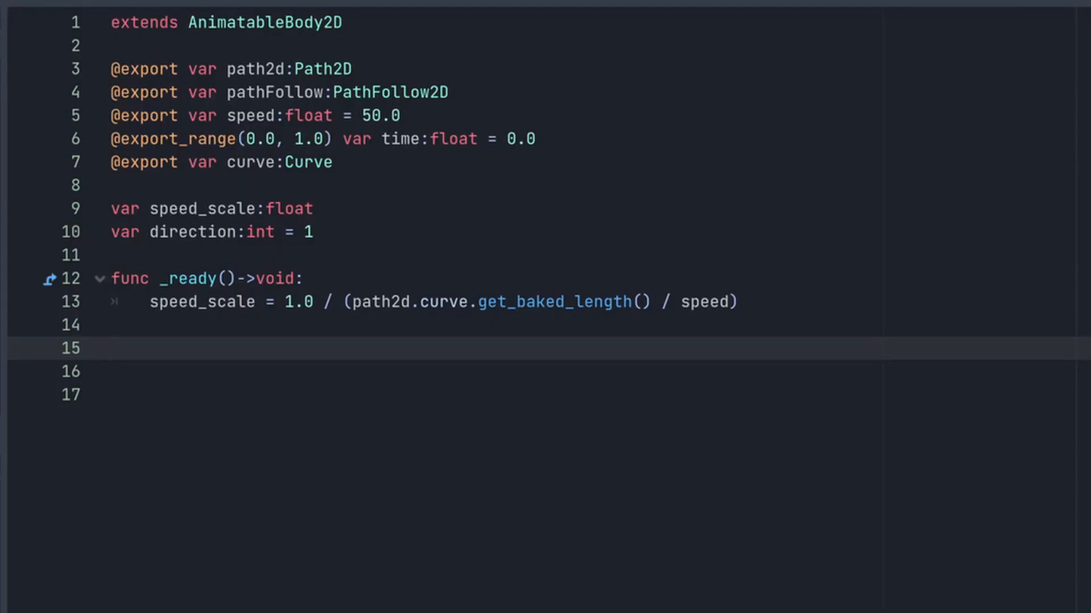
- In _physics_process set progress_ratio from curve.sample(time) and copy pathFollow's global position
text(func _physics_process(delta:float)->void:)
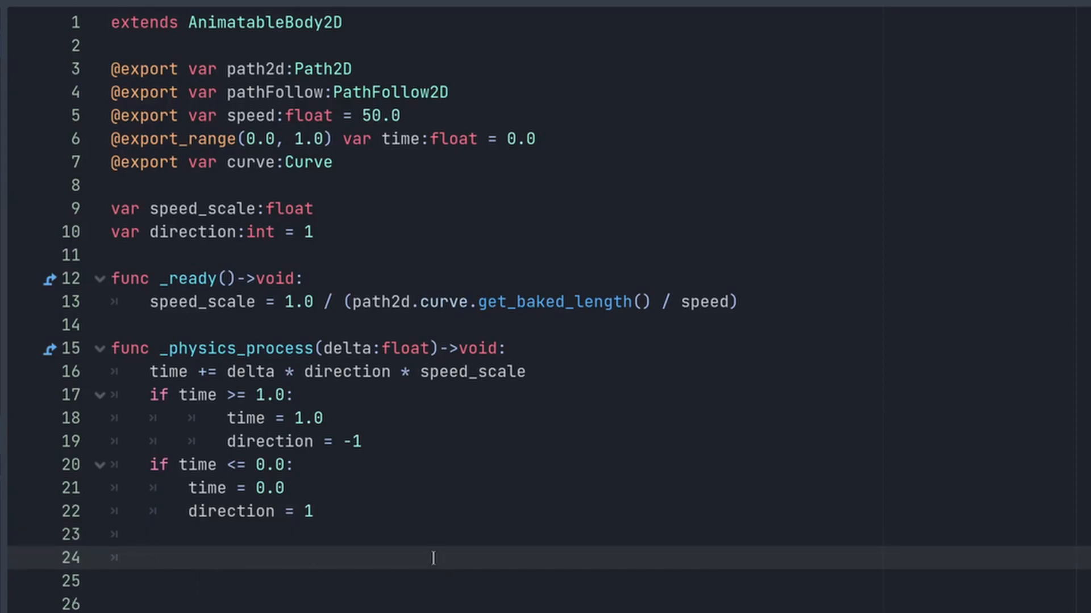
text(pathFollow.progress_ratio = curve.sample(time))
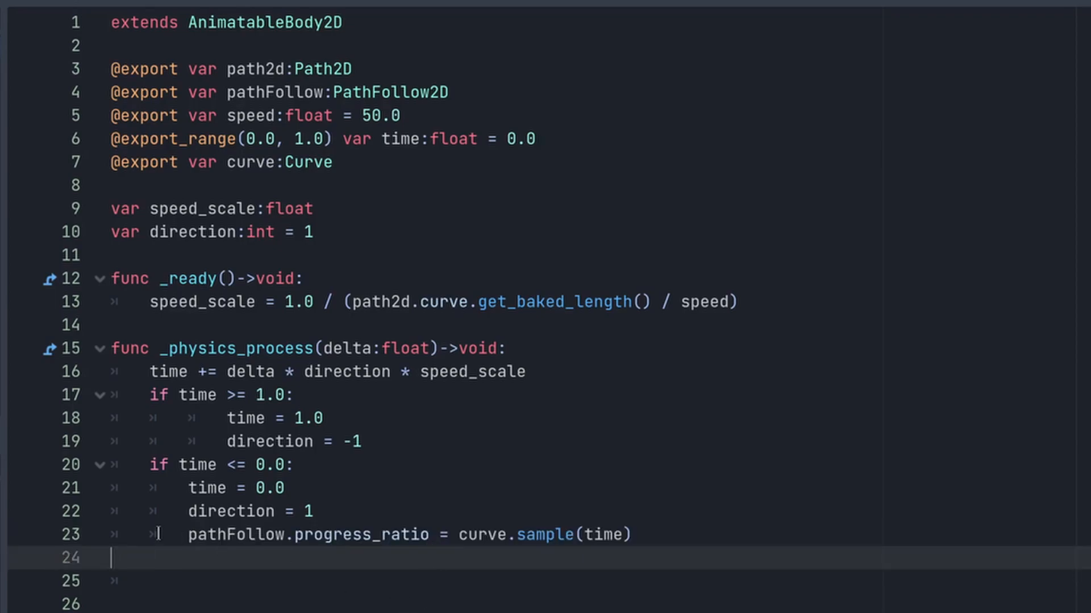
text(global_position = pathFollow.global_position)
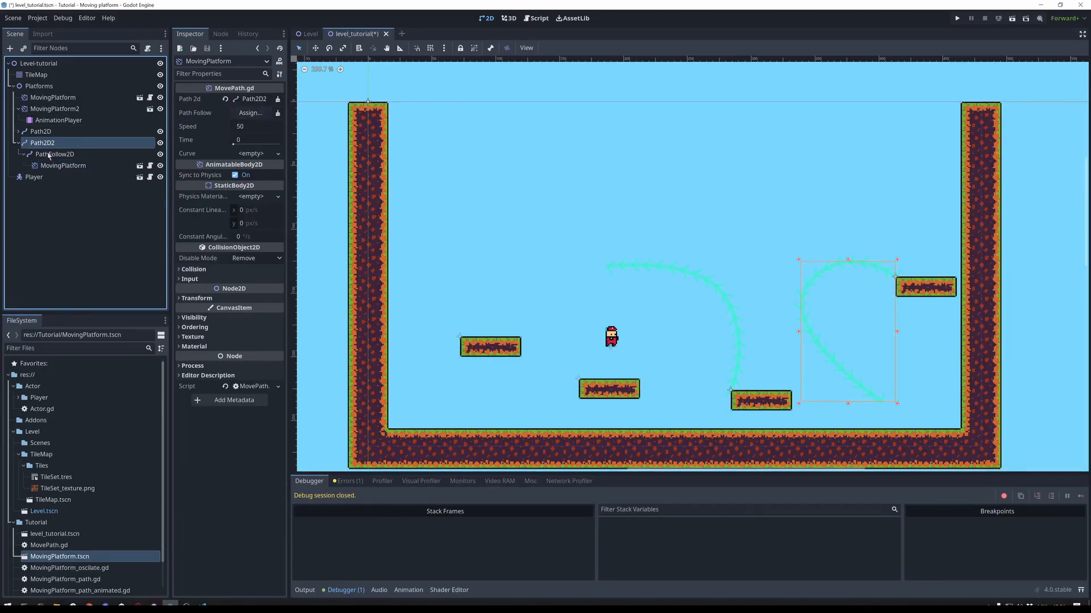
- Assign PathFollow2D as the path follower and create a new Curve resource for timing
click(54, 153)
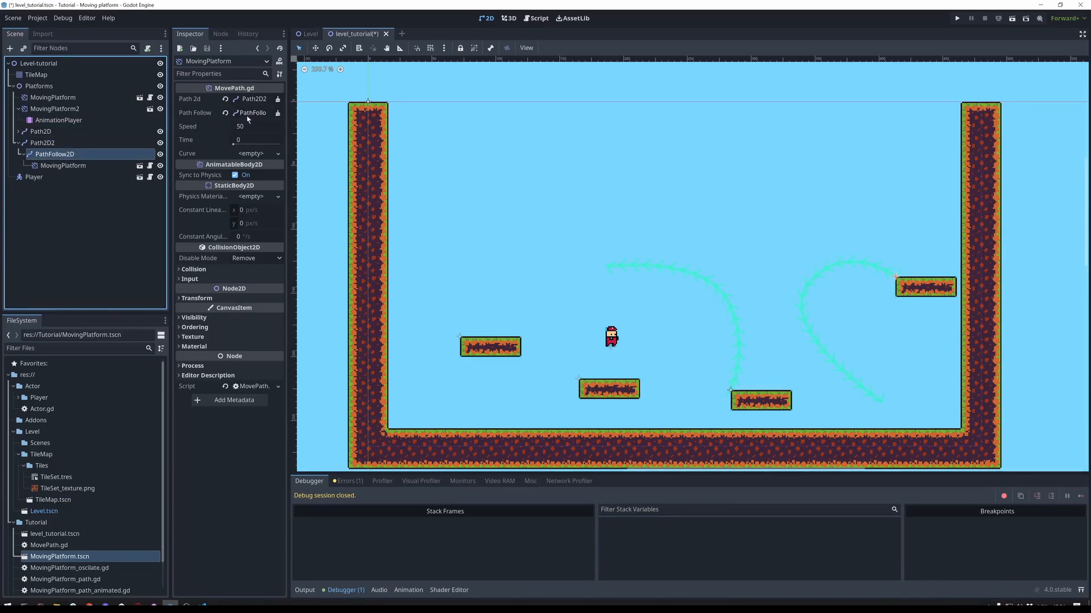
click(277, 154)
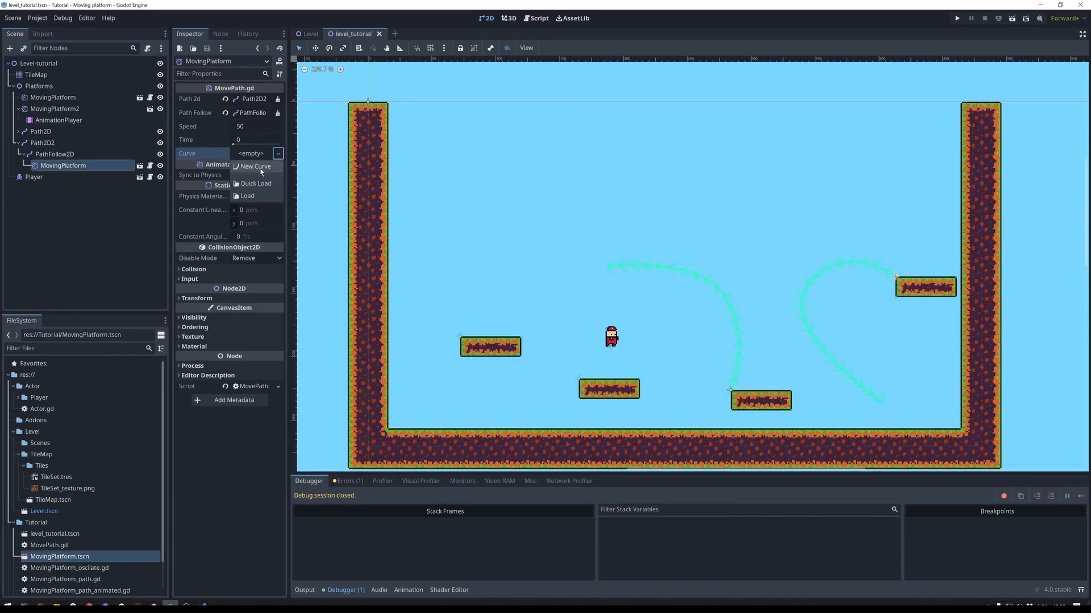
click(256, 166)
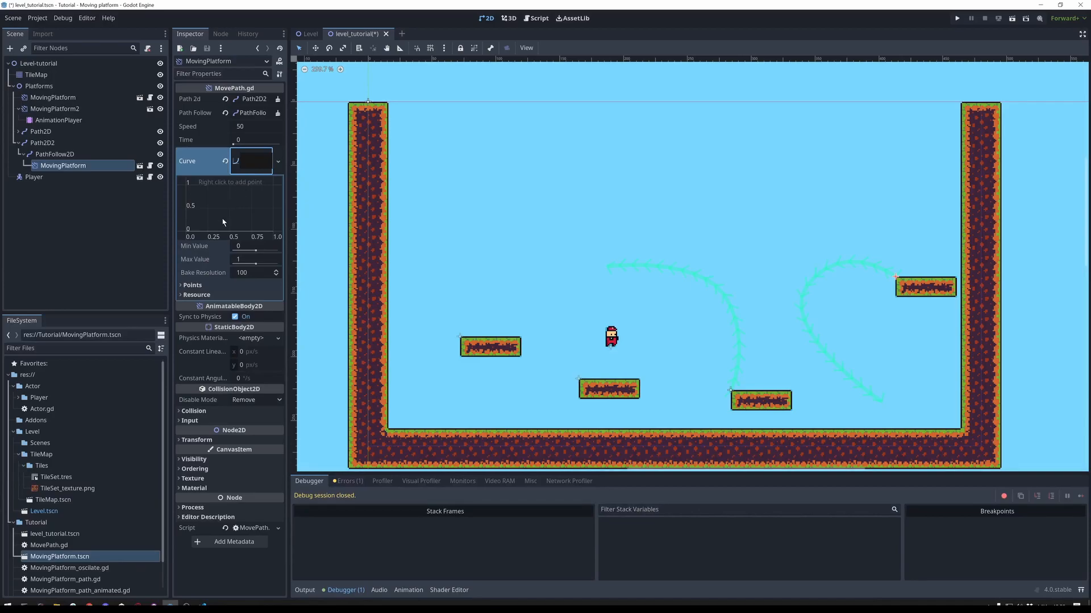
click(191, 284)
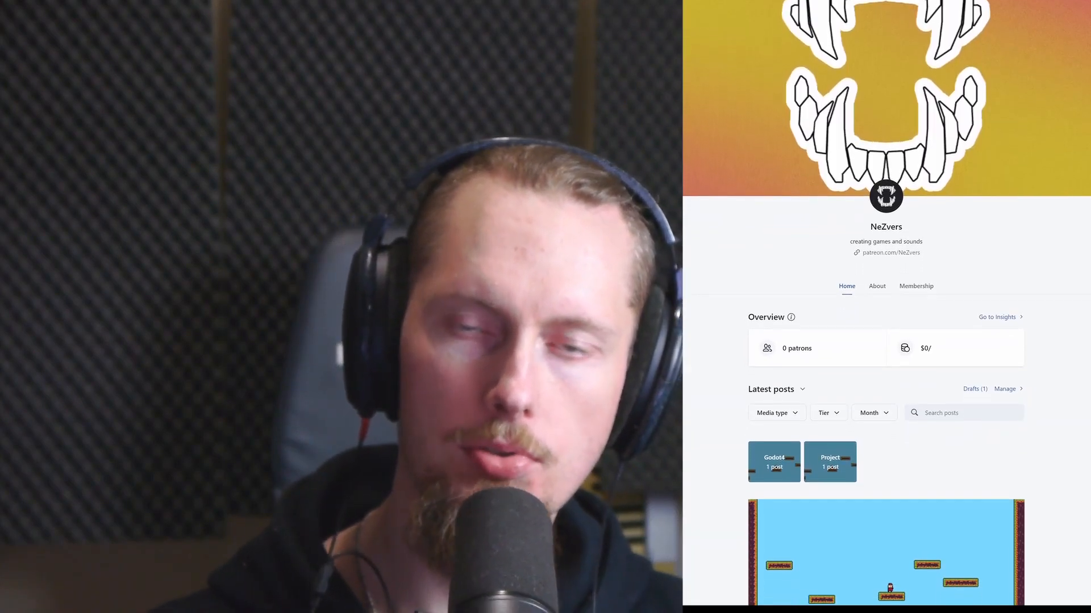
- Scroll the Patreon page down to the [Godot4 project] Moving platforms post
scroll(down, 3)
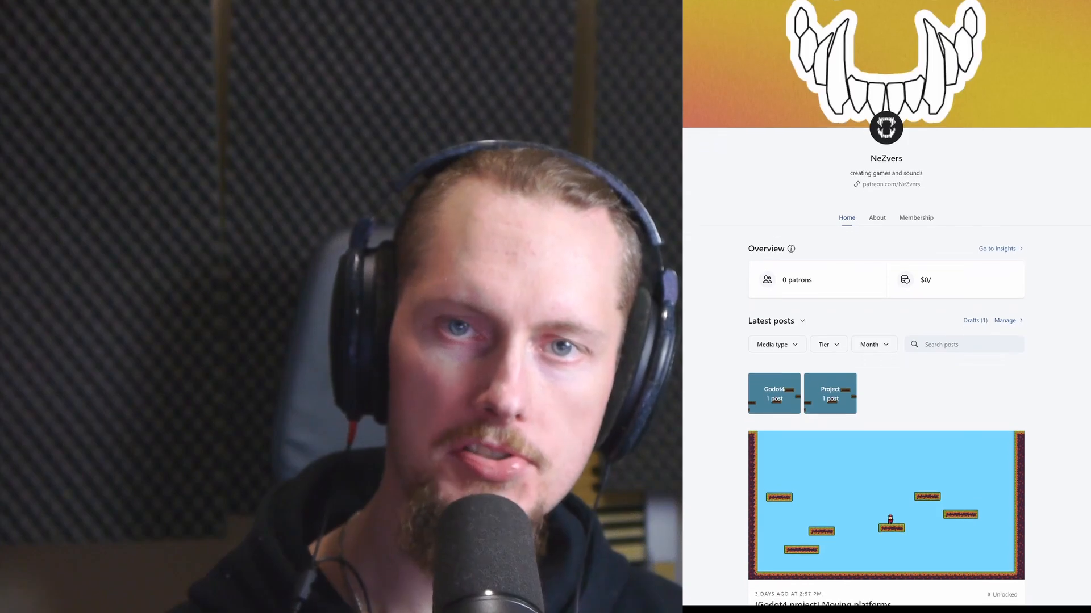
scroll(down, 3)
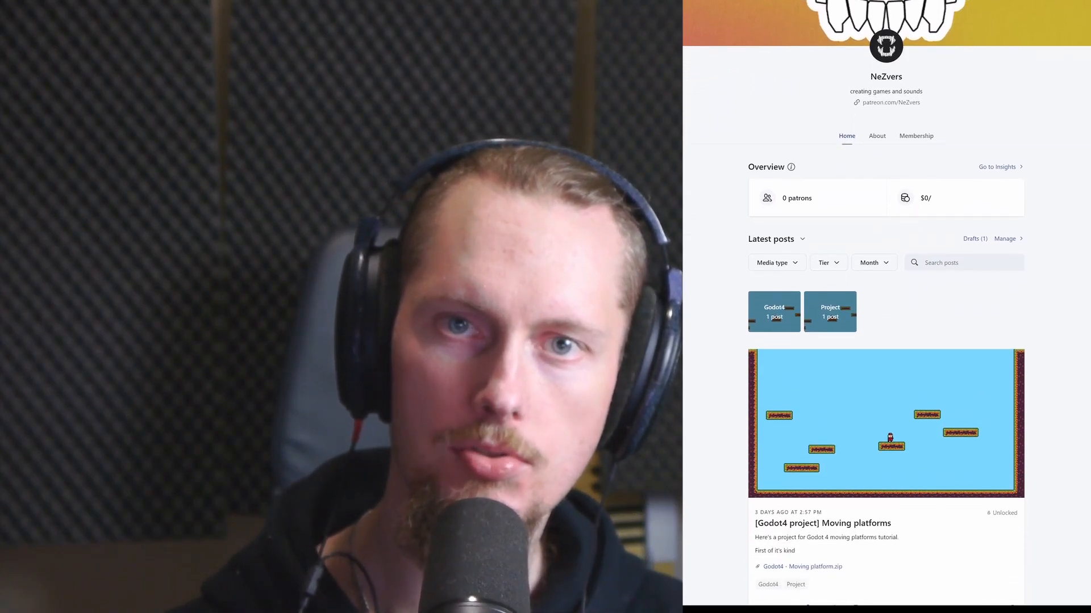